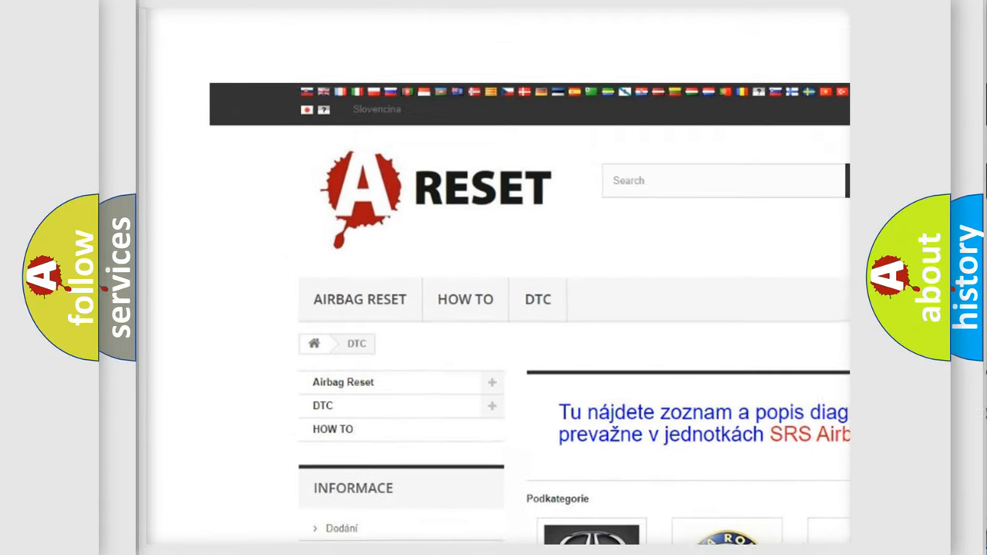
scroll("down", 3)
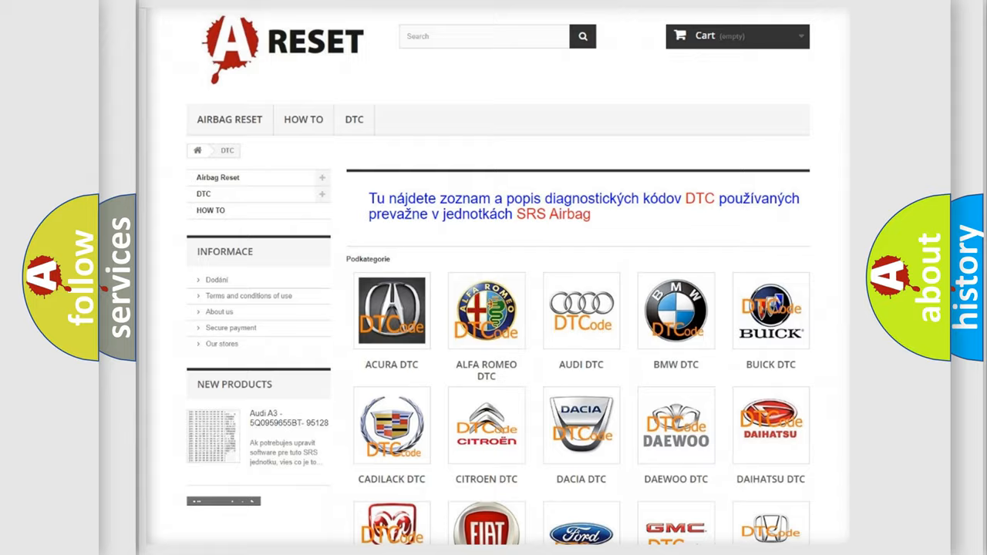
scroll("down", 3)
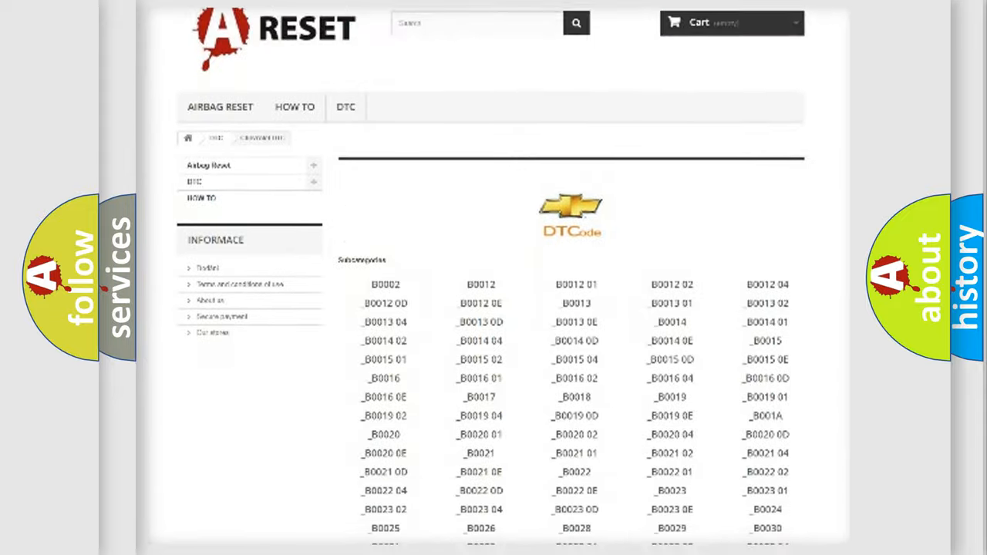
scroll("down", 3)
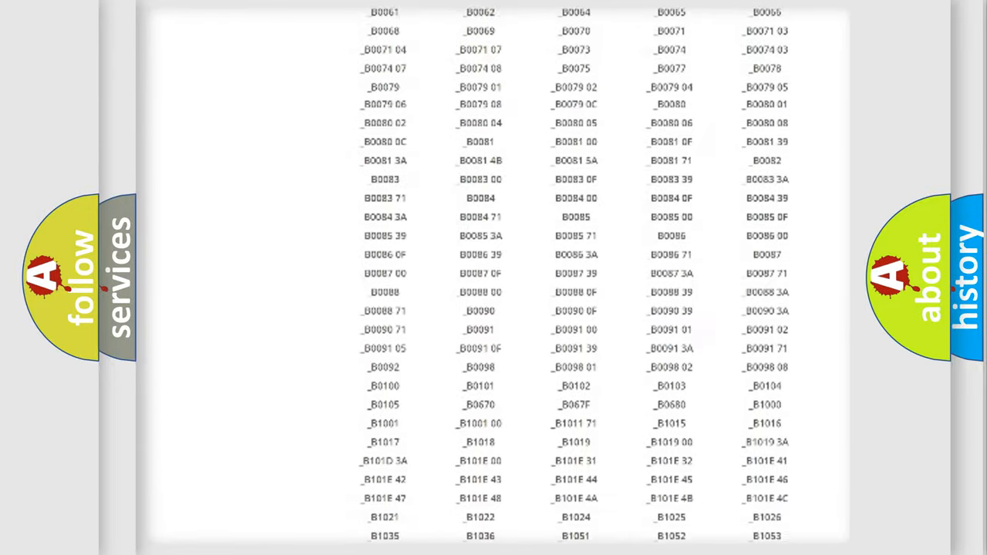
scroll("up", 3)
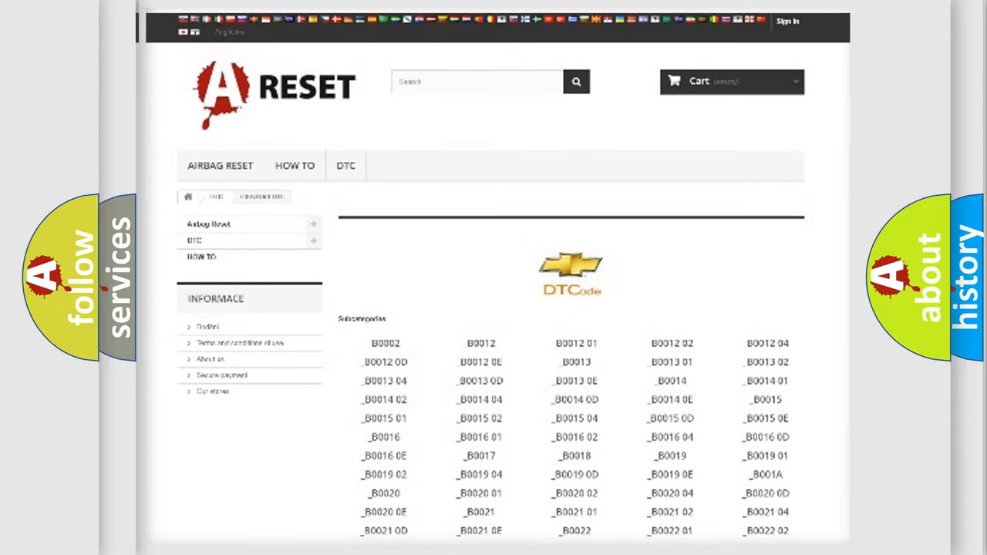